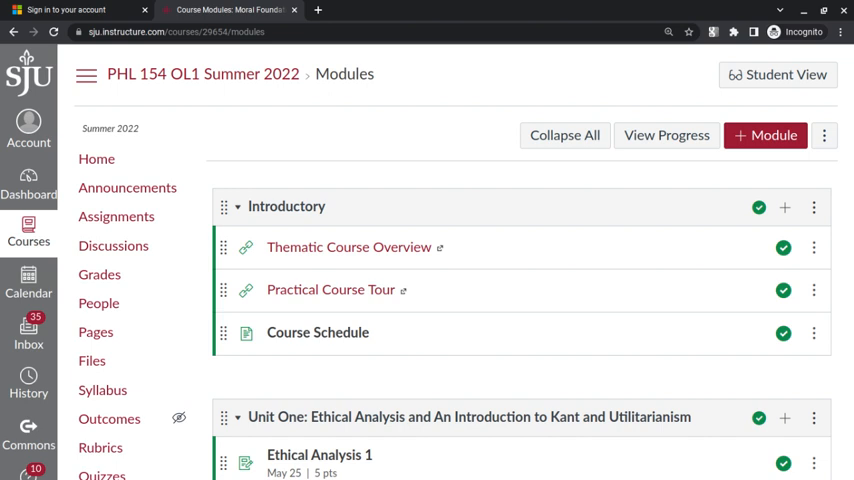
Scroll past the Introductory and Unit One modules to the Unit Two: Kant, A Deeper Look header.
scroll(down, 3)
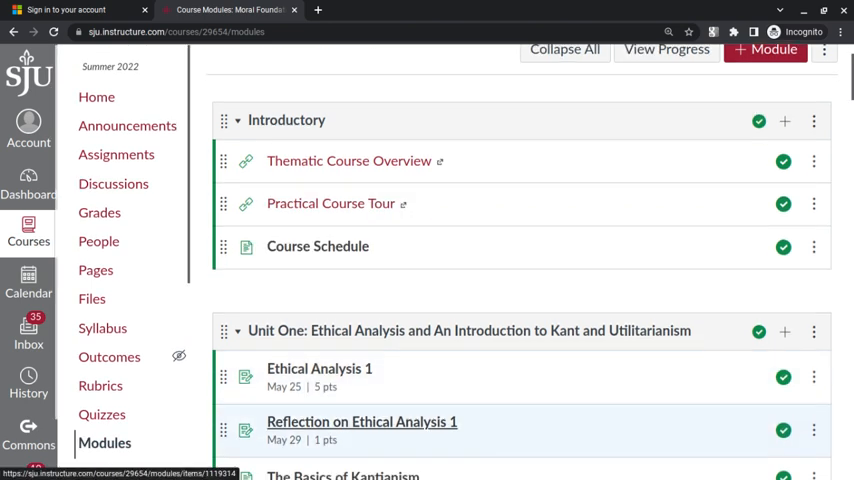
mouse_move(362, 421)
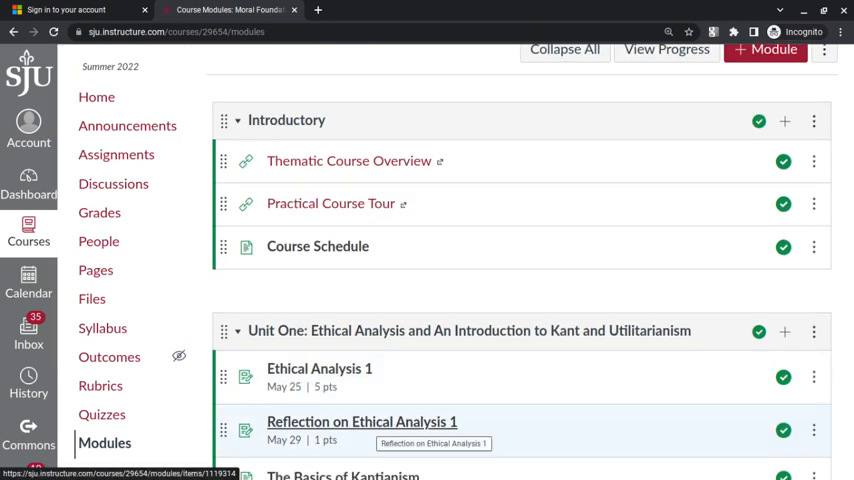
mouse_move(572, 284)
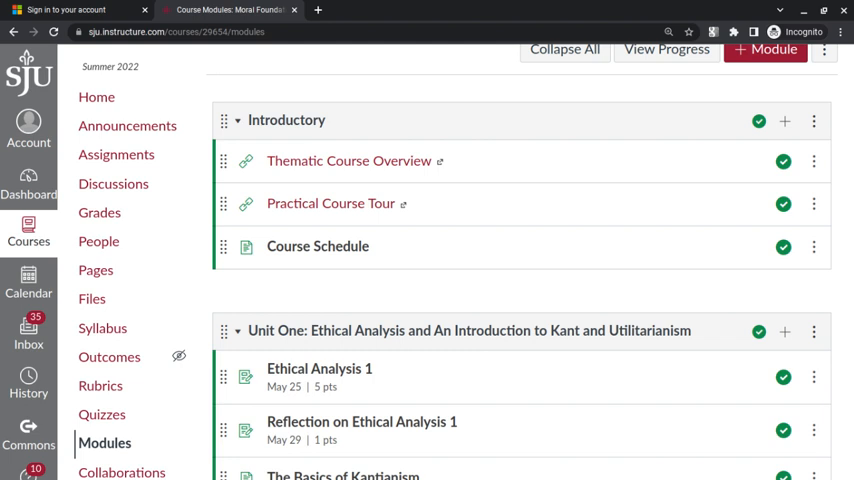
scroll(down, 3)
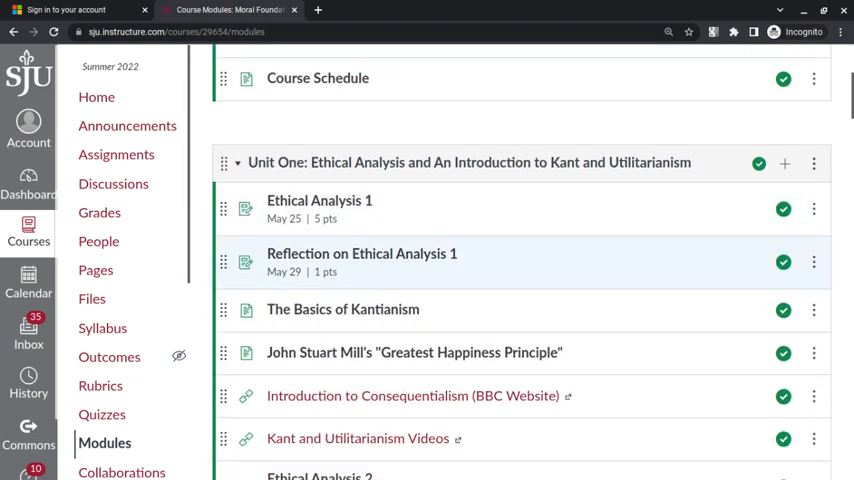
scroll(down, 3)
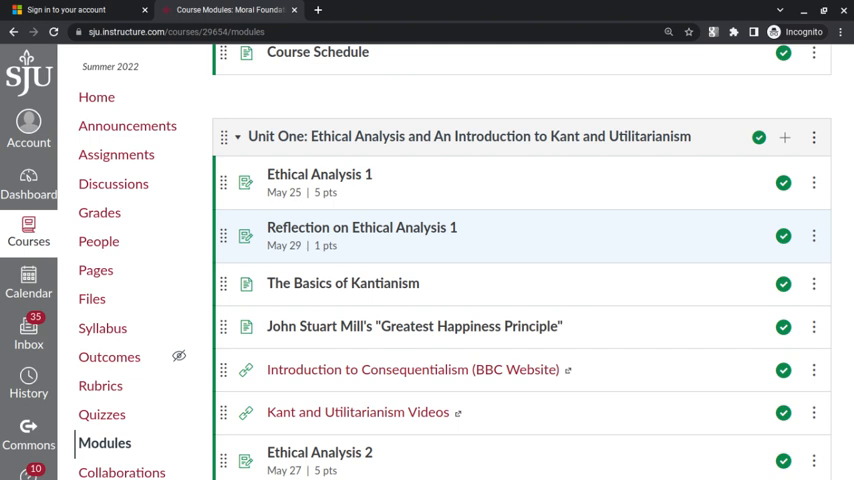
scroll(down, 3)
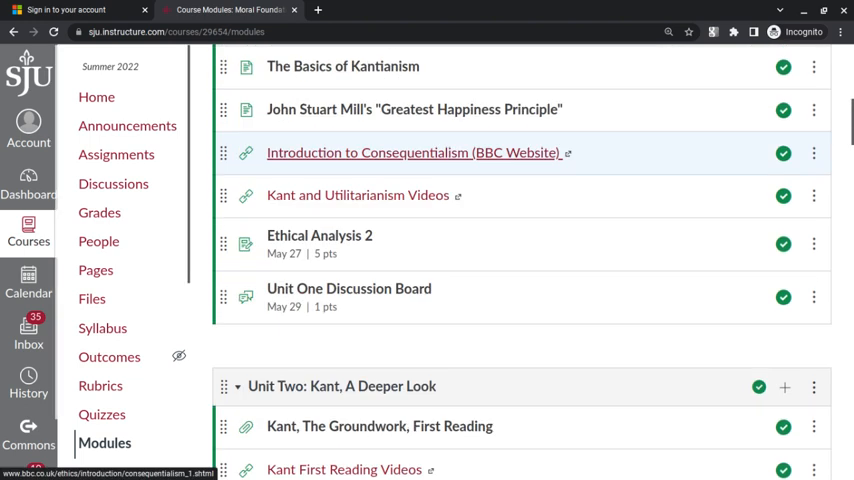
scroll(down, 3)
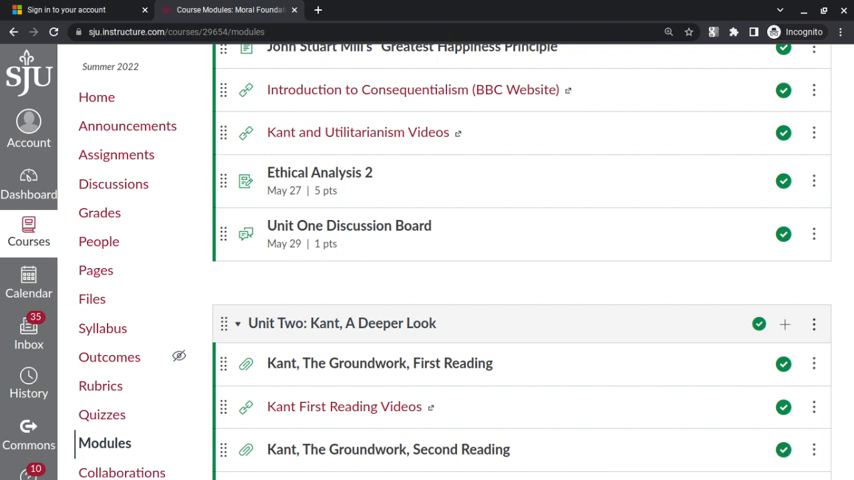
Scroll past Unit Two, Kant Review and Exam 1: Kant to reach Unit Three: Utilitarianism.
scroll(down, 3)
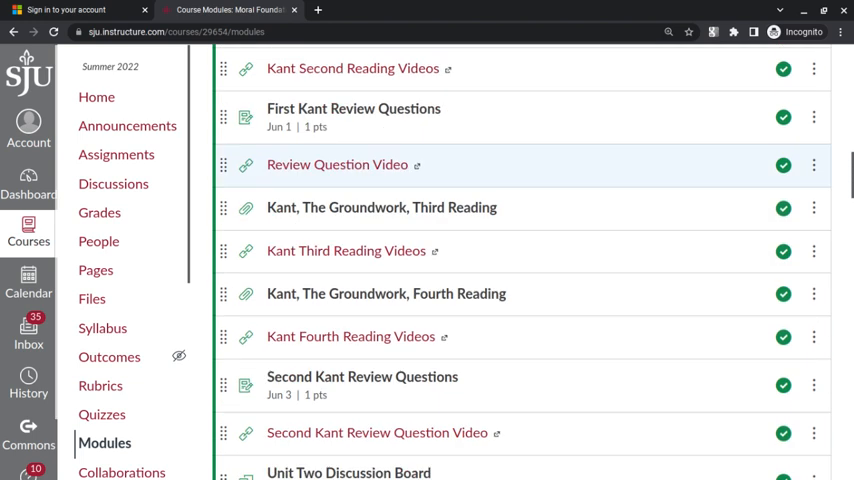
scroll(down, 3)
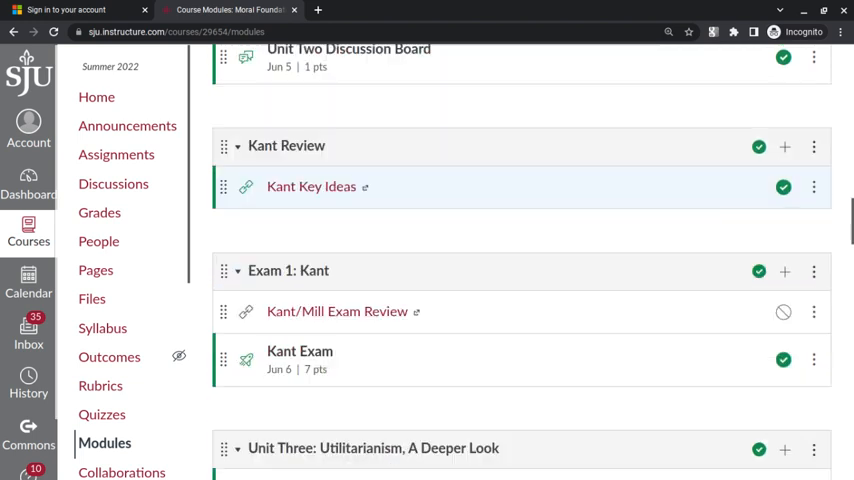
scroll(down, 3)
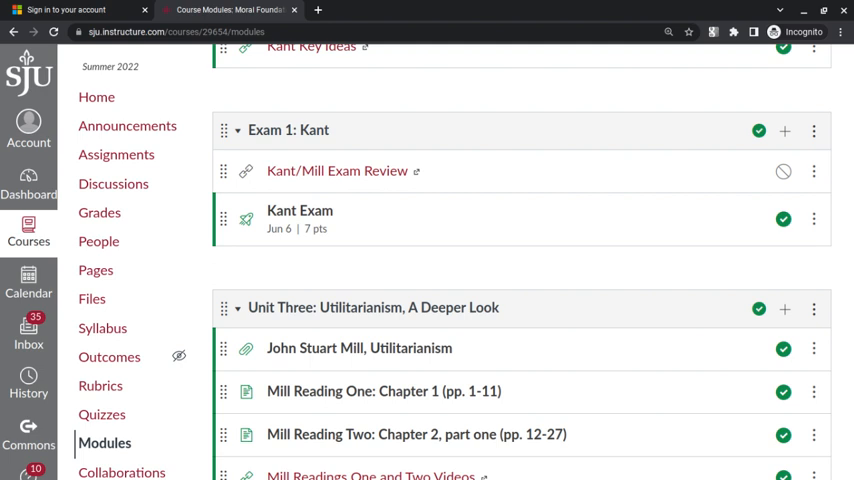
Skim down through Unit Three toward Exam 3, then back up to Exam 2: Mill and Unit Four.
scroll(down, 3)
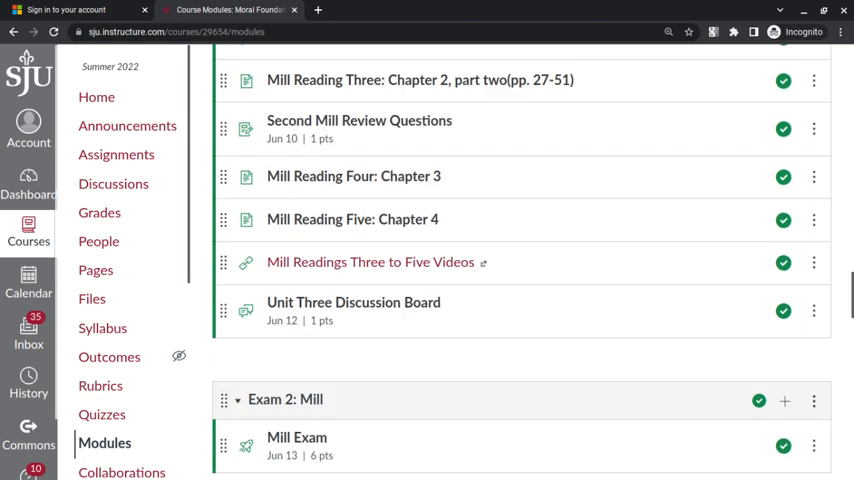
scroll(down, 3)
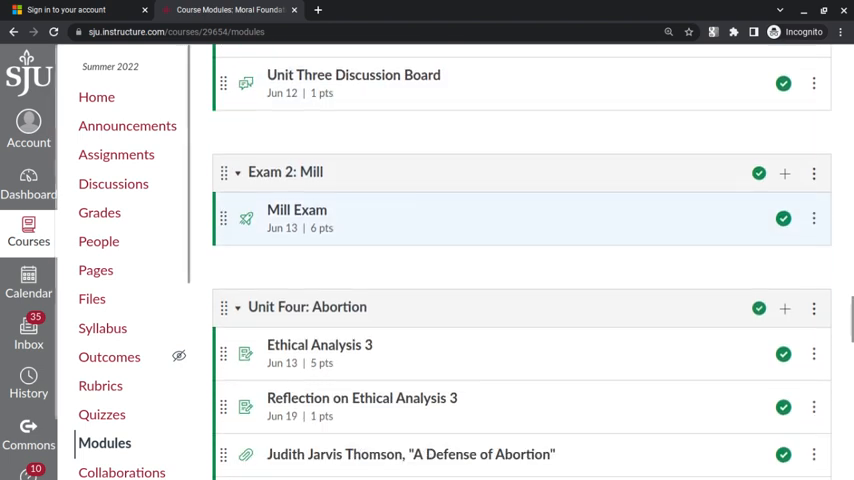
scroll(down, 3)
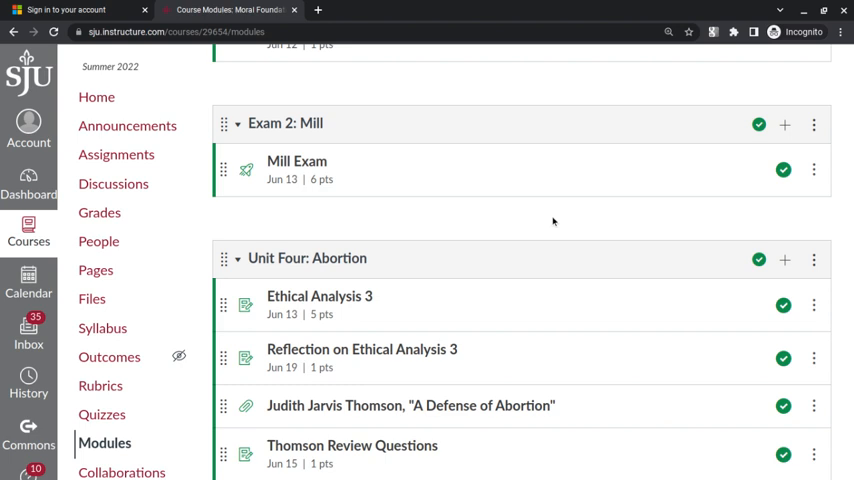
mouse_move(555, 222)
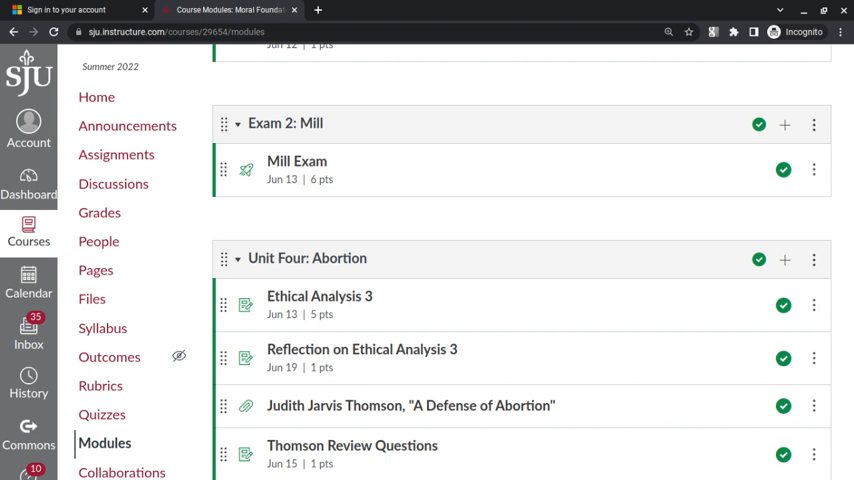
scroll(down, 3)
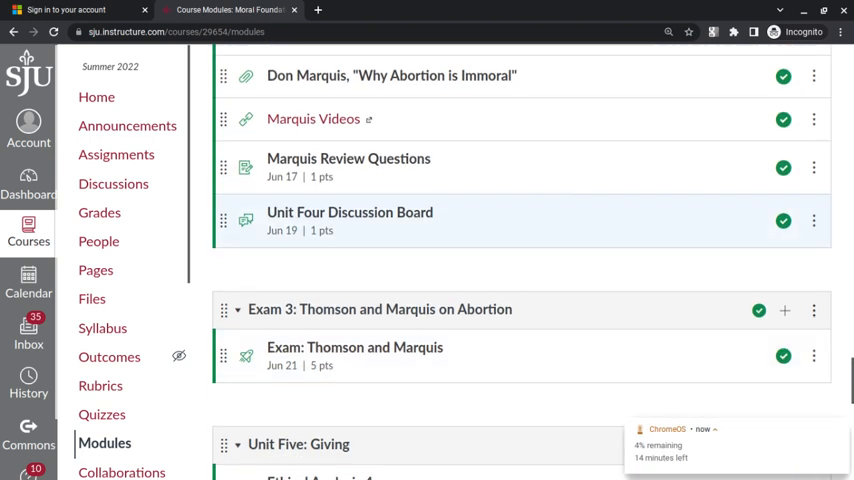
scroll(up, 3)
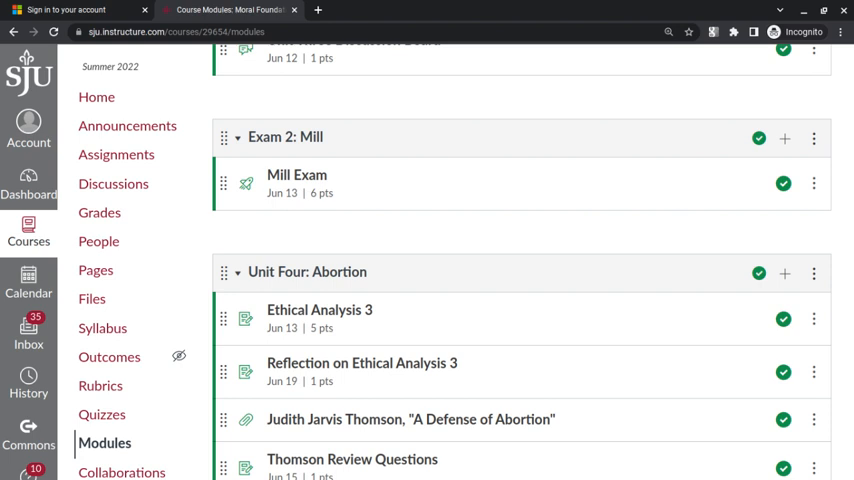
Scroll past the Unit Four items and Exam 3: Thomson and Marquis to Unit Five: Giving.
scroll(down, 3)
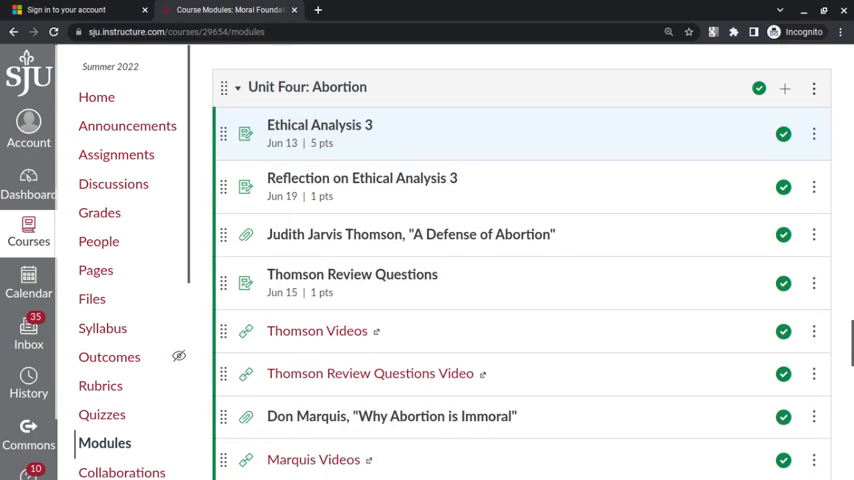
scroll(down, 3)
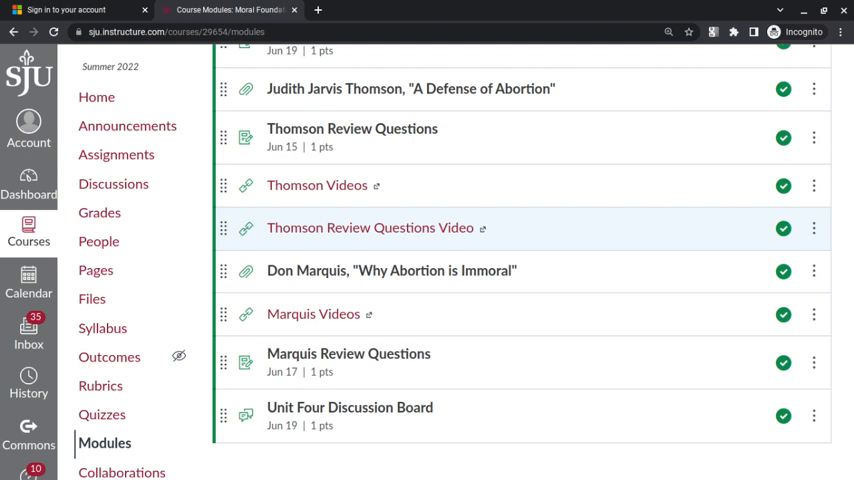
scroll(down, 3)
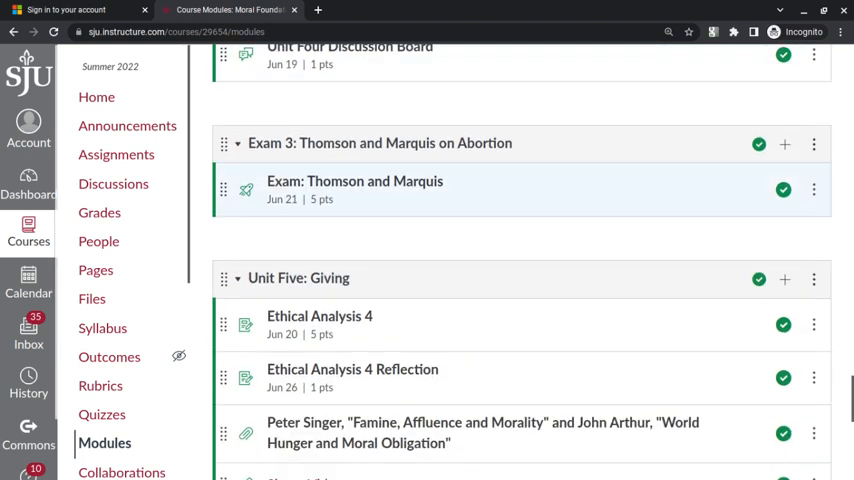
scroll(down, 3)
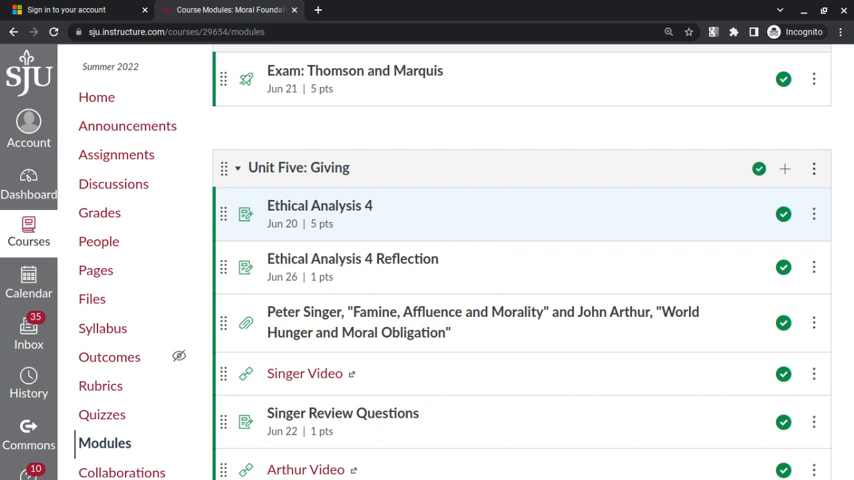
scroll(down, 3)
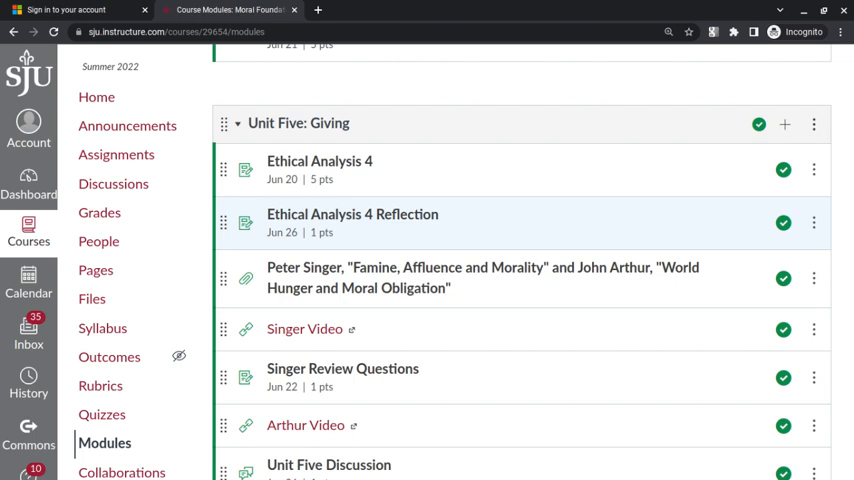
Return the Modules page to its top and switch to the Gmail inbox browser window.
scroll(up, 3)
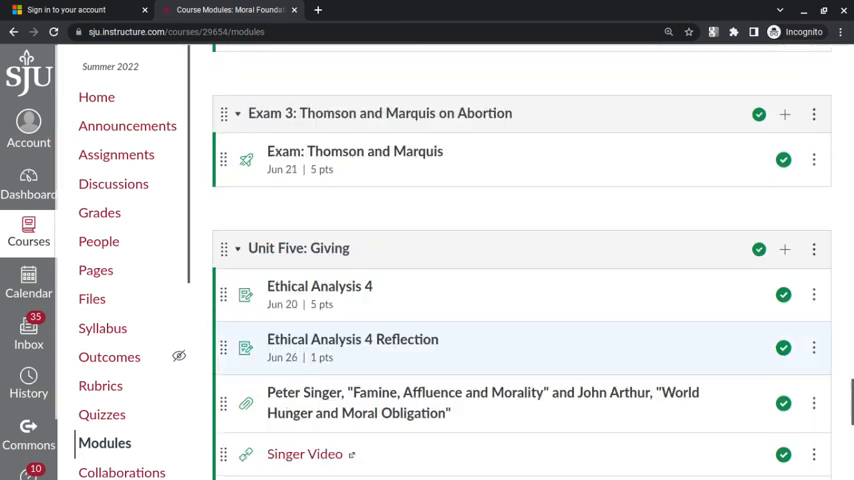
scroll(up, 3)
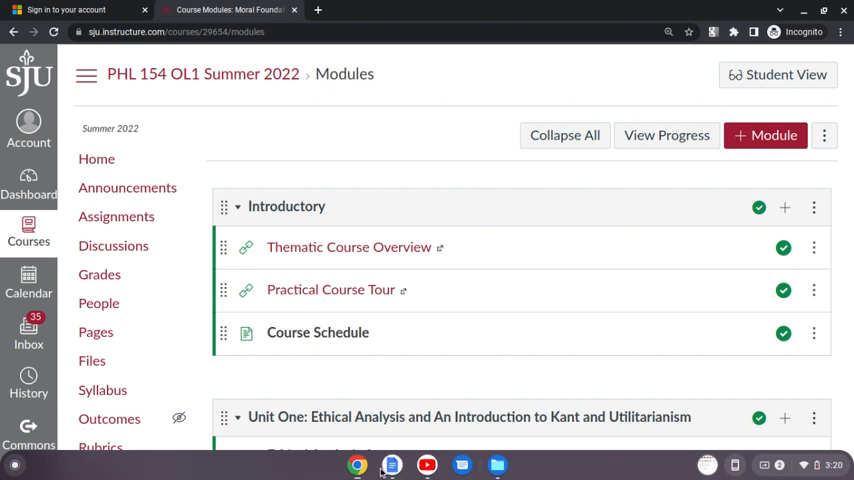
mouse_move(357, 464)
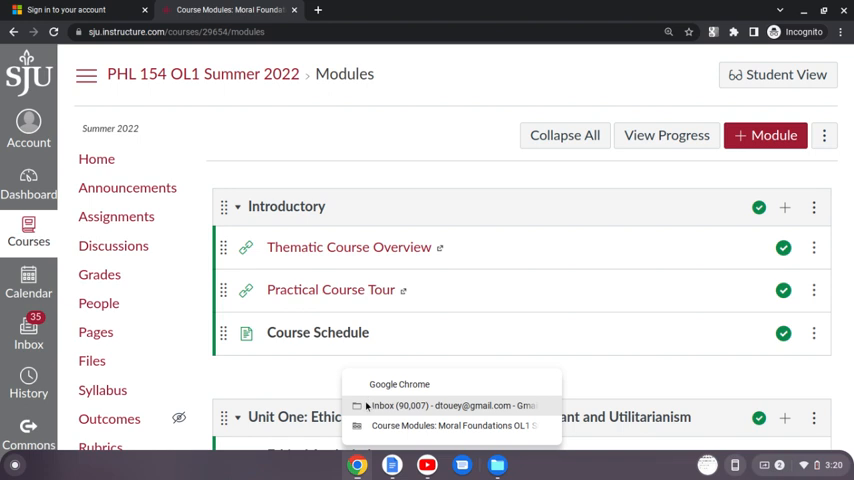
click(453, 405)
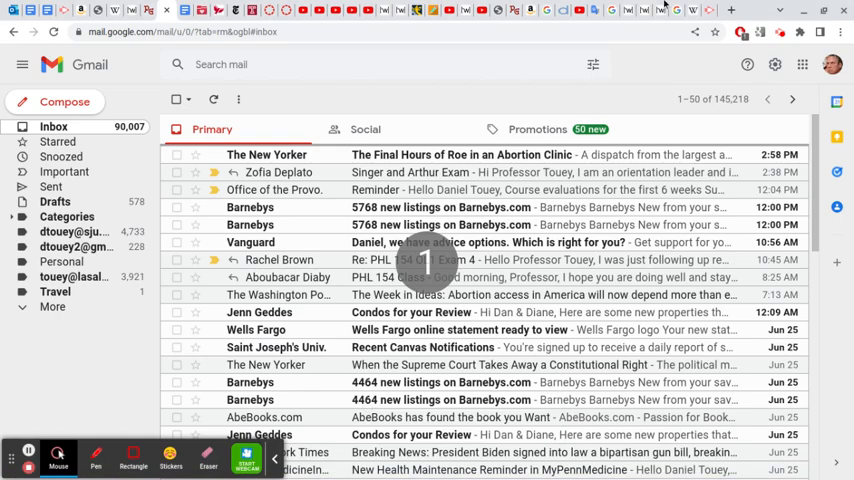